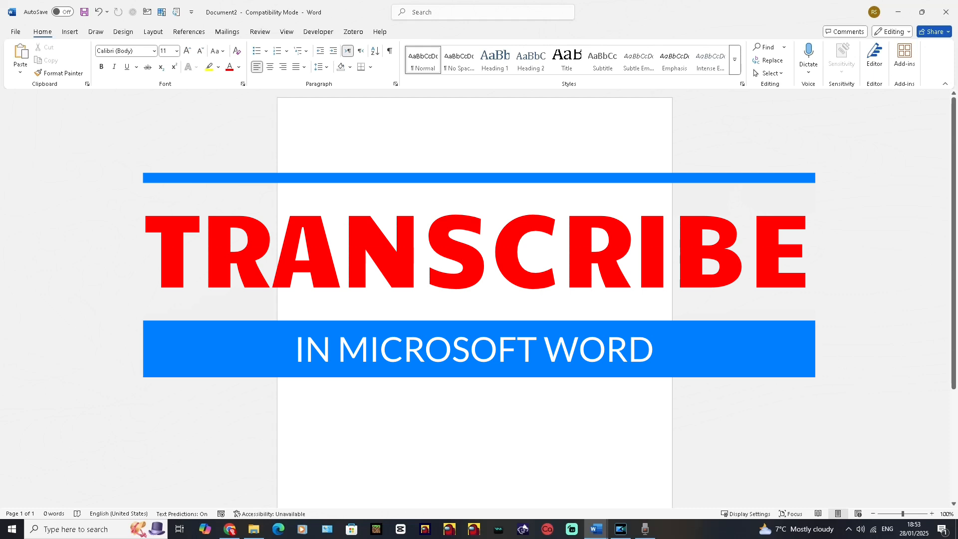
Step: Place the cursor at the page start and launch Voice Recorder from the taskbar
left_click(326, 149)
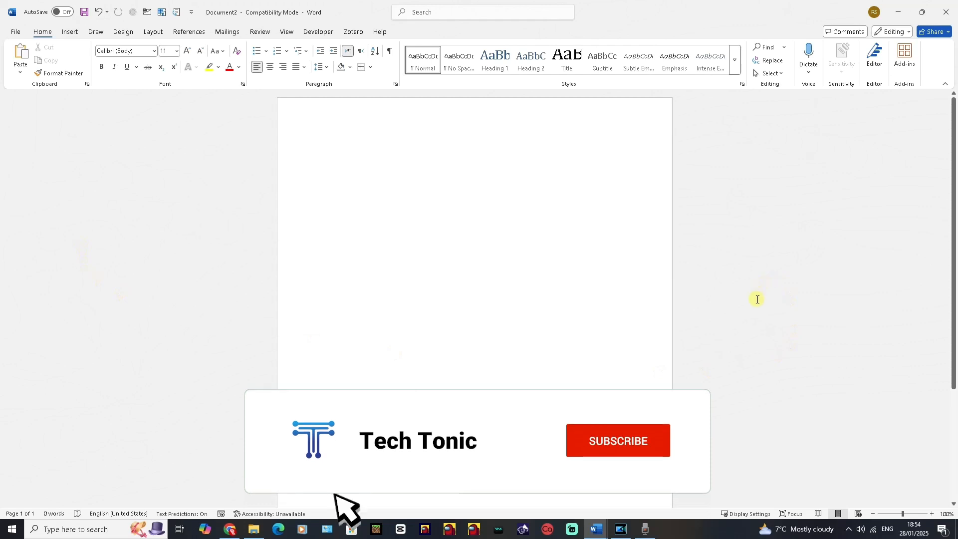
left_click(617, 440)
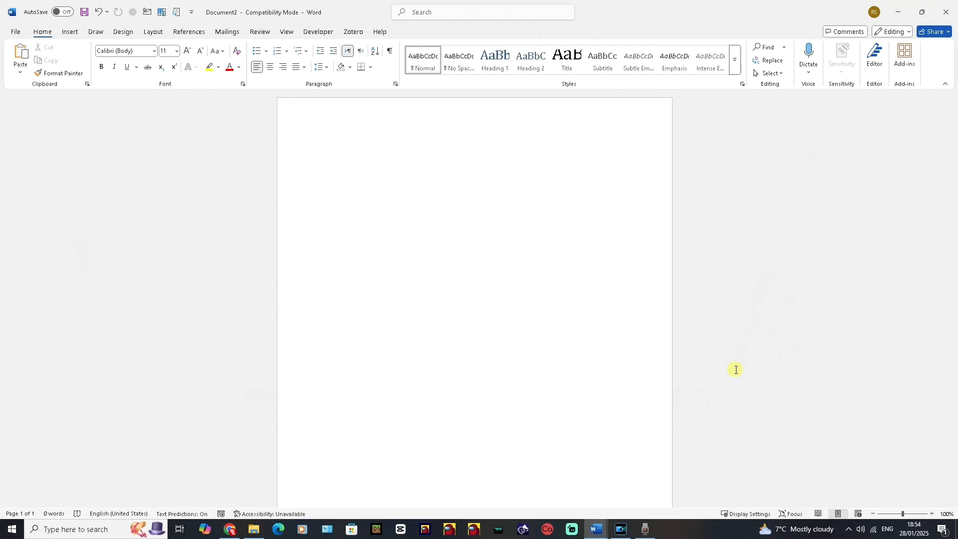
left_click(327, 150)
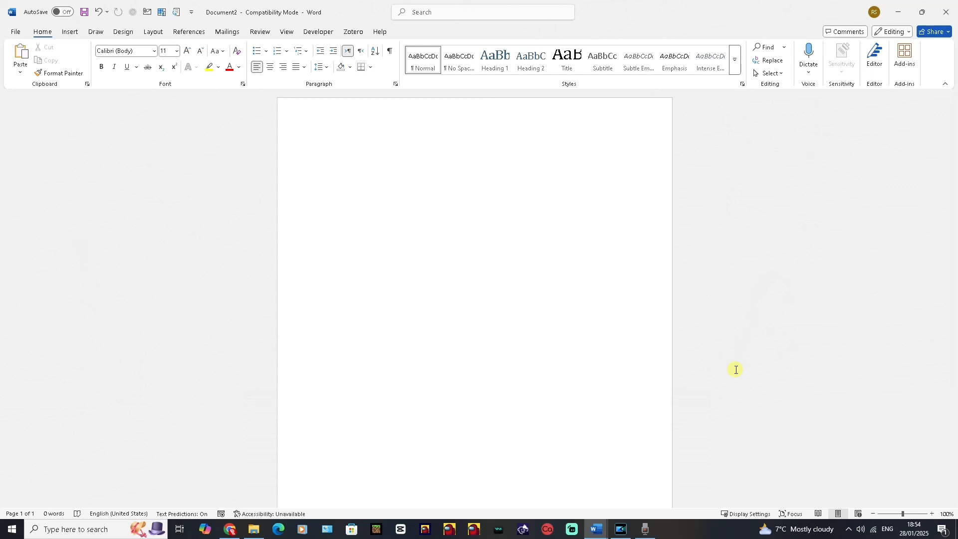
left_click(326, 150)
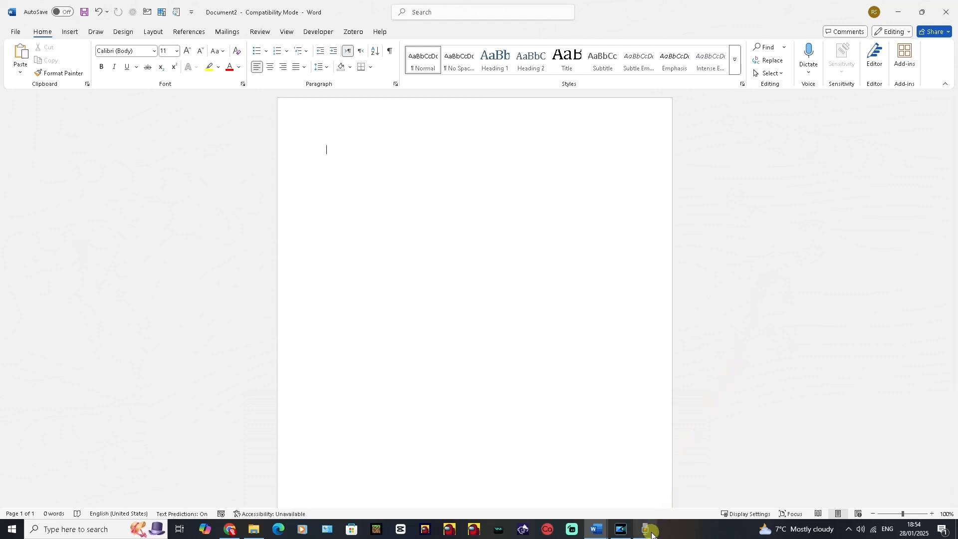
left_click(645, 533)
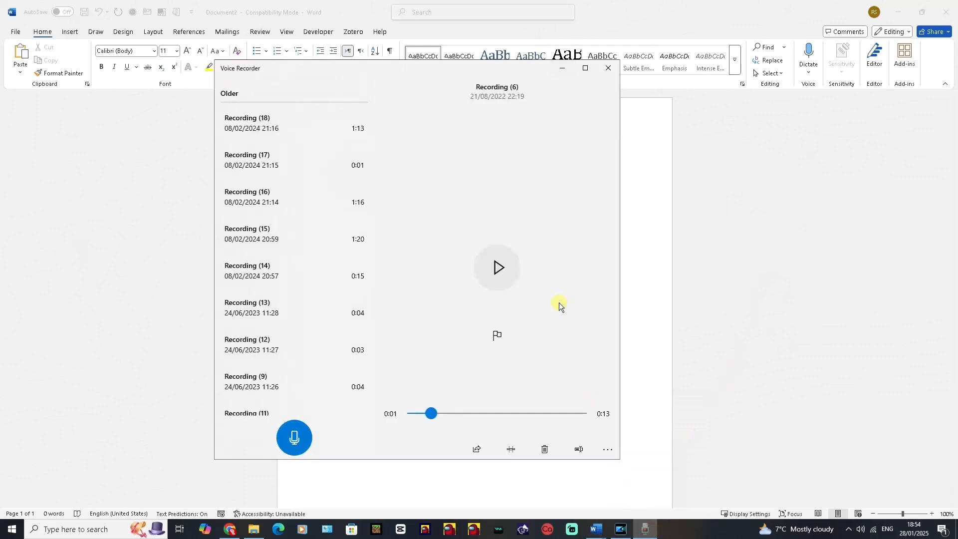
mouse_move(561, 306)
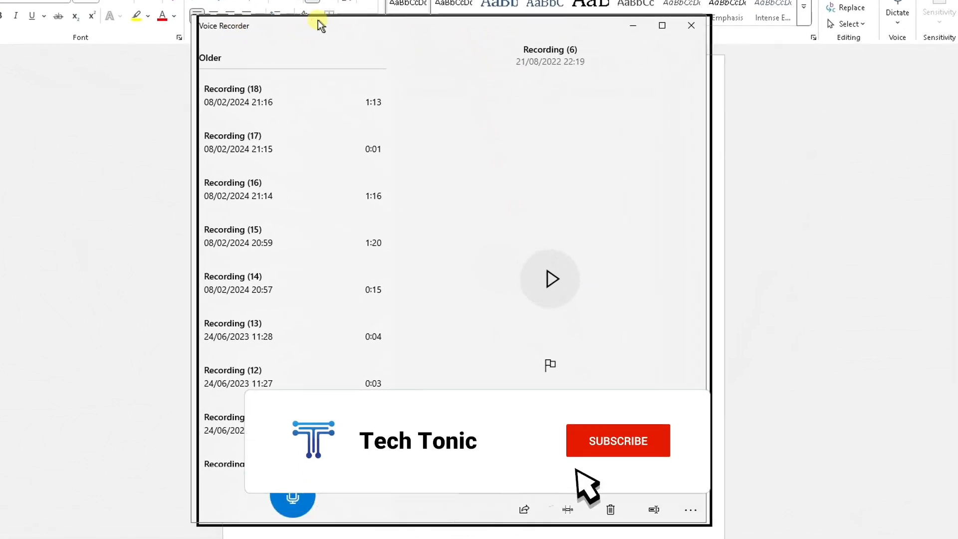
left_click(618, 440)
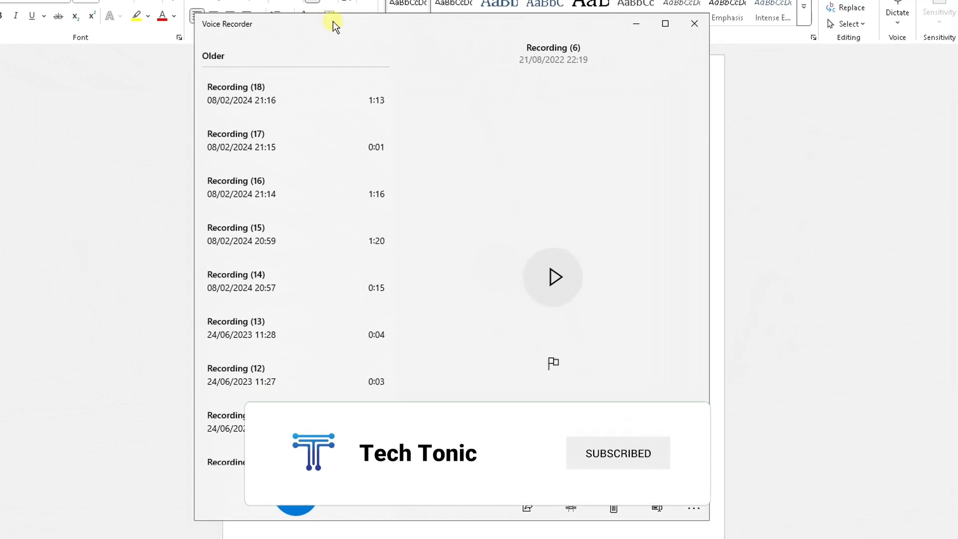
left_click(551, 276)
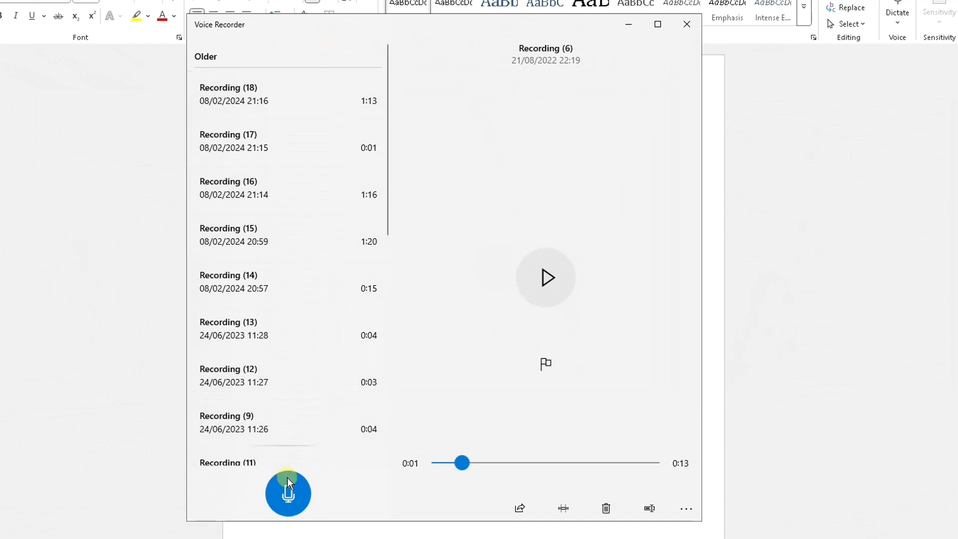
mouse_move(288, 494)
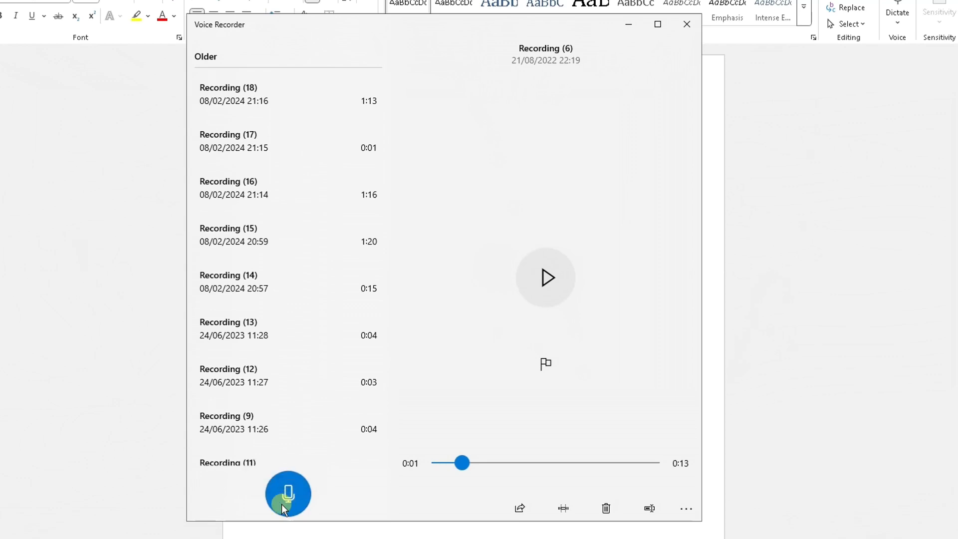
Step: Start a new Voice Recorder recording and let the timer run past sixteen seconds
left_click(288, 494)
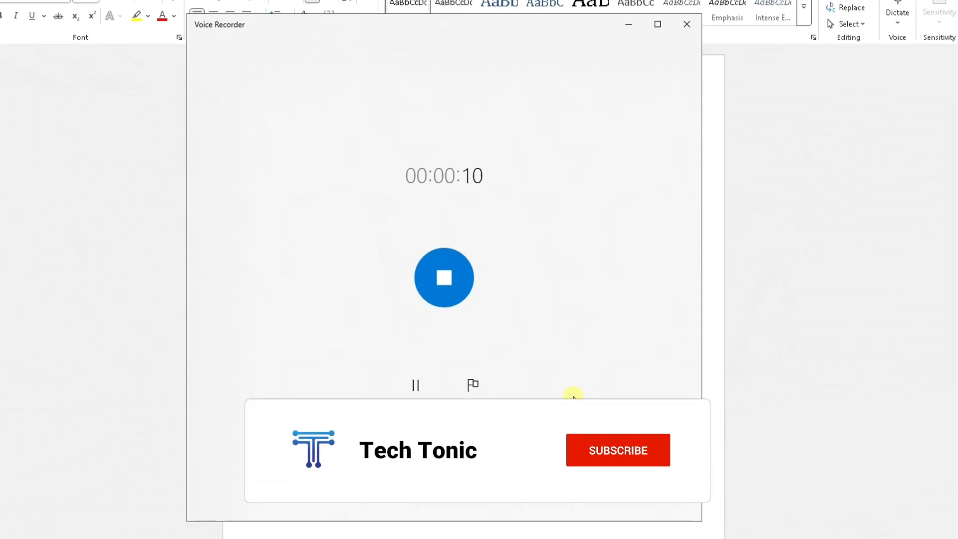
left_click(617, 450)
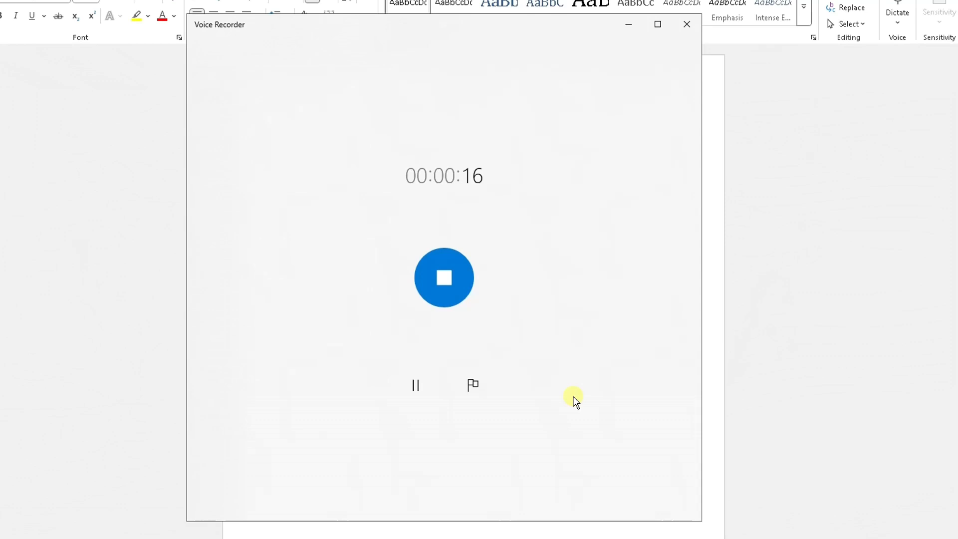
mouse_move(547, 373)
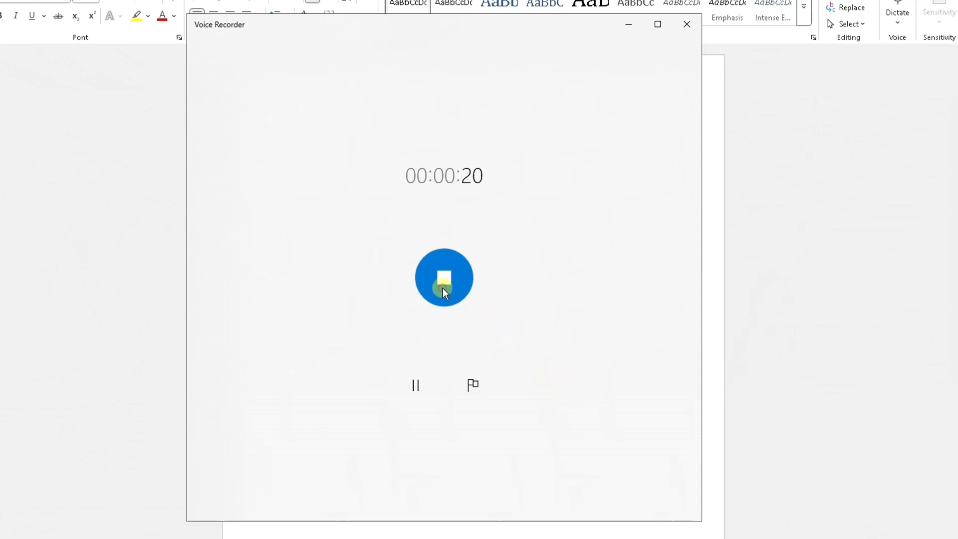
Step: Stop the 20-second Recording (19) and open its file location
left_click(444, 278)
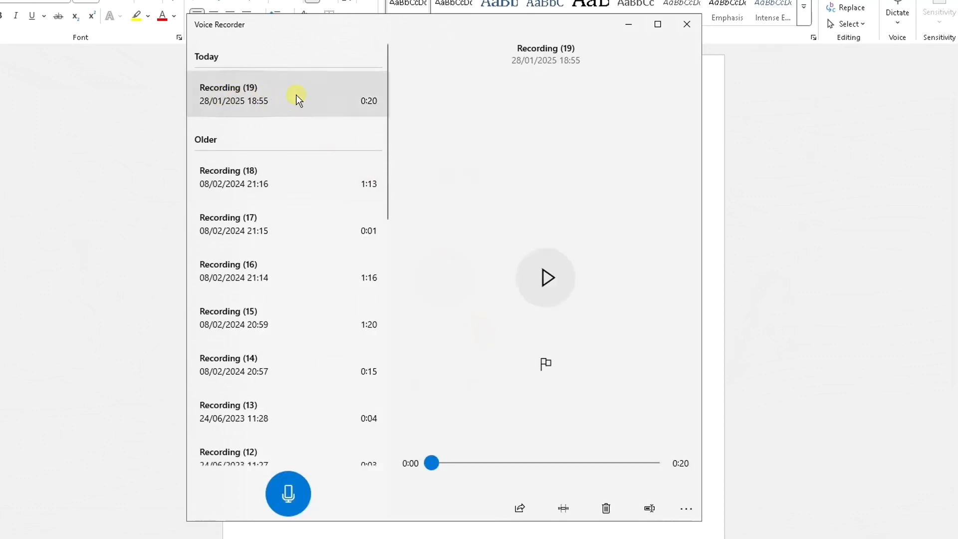
mouse_move(270, 101)
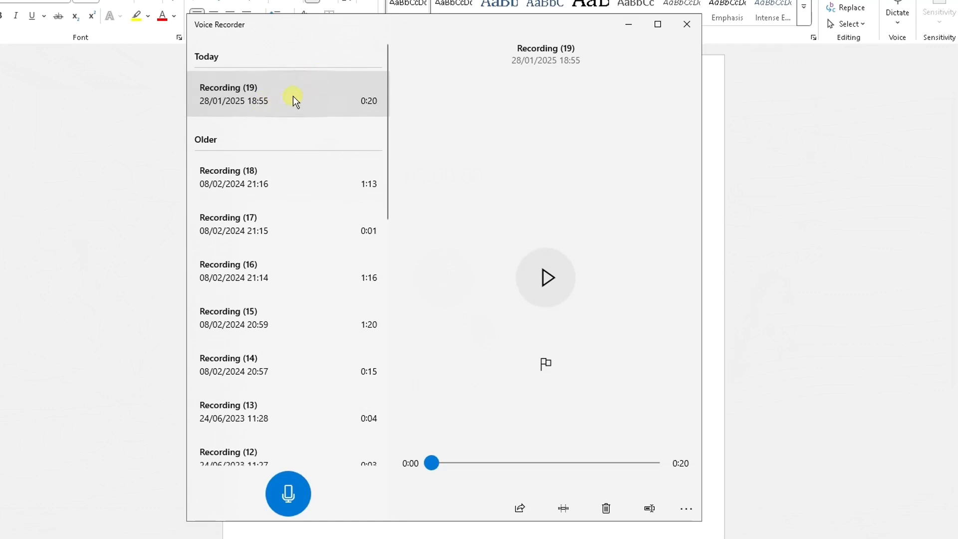
mouse_move(566, 305)
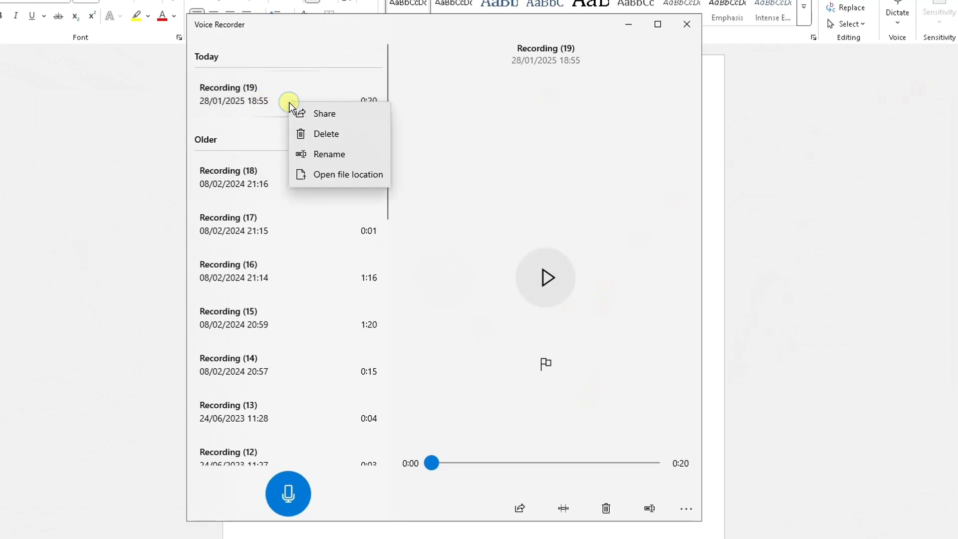
mouse_move(341, 183)
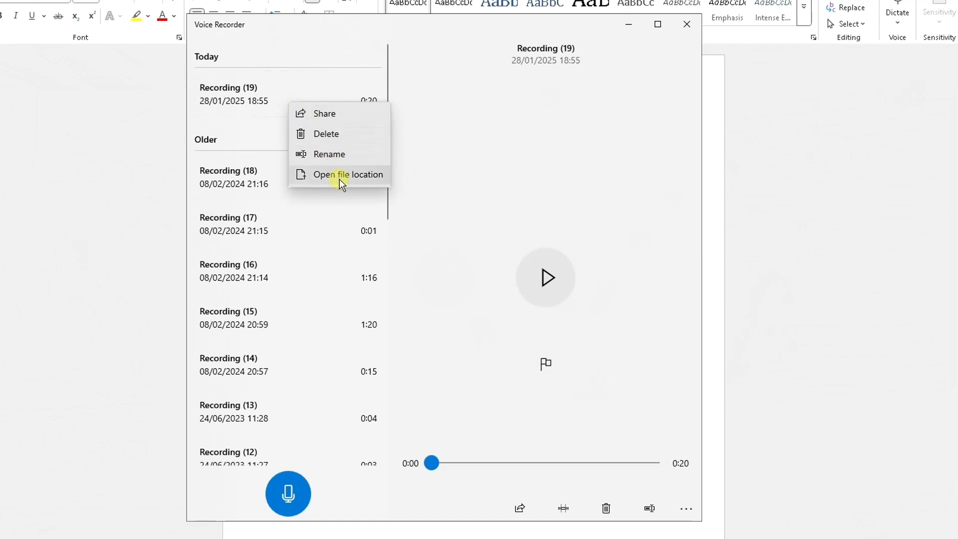
left_click(348, 174)
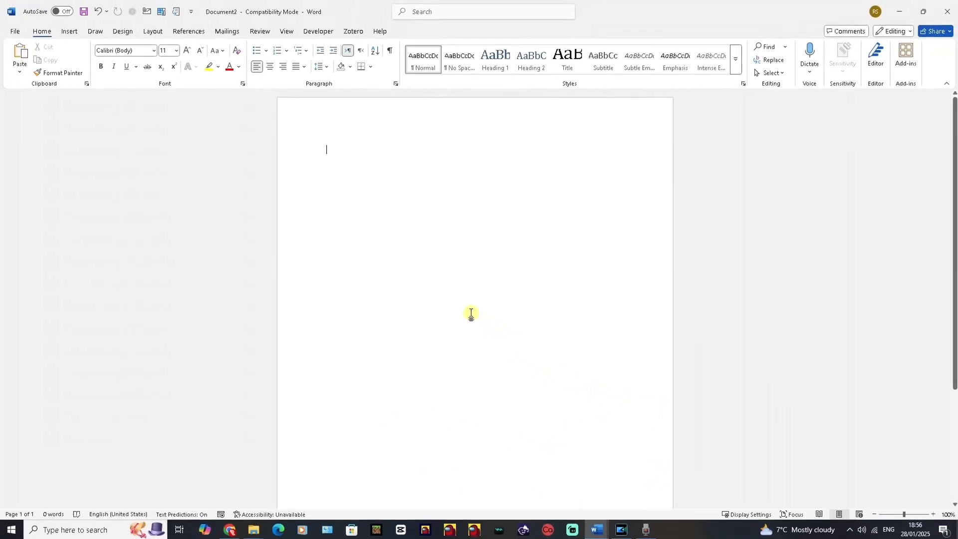
mouse_move(450, 275)
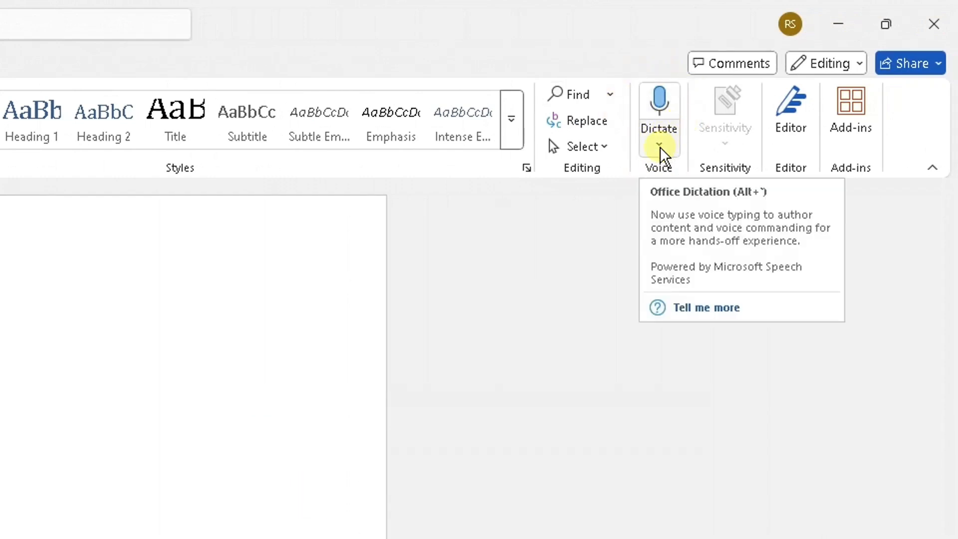
Step: Choose Transcribe from the Home tab's Dictate dropdown
left_click(659, 147)
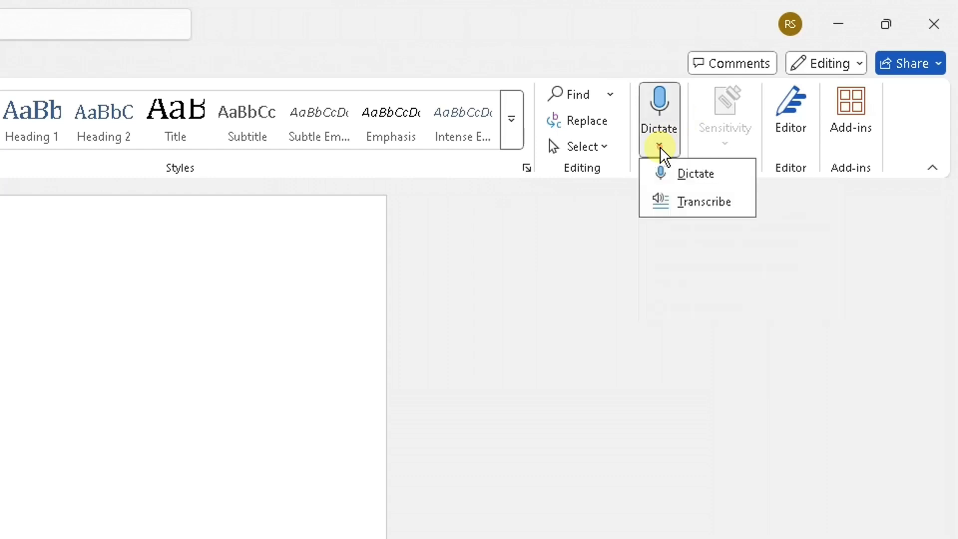
mouse_move(694, 174)
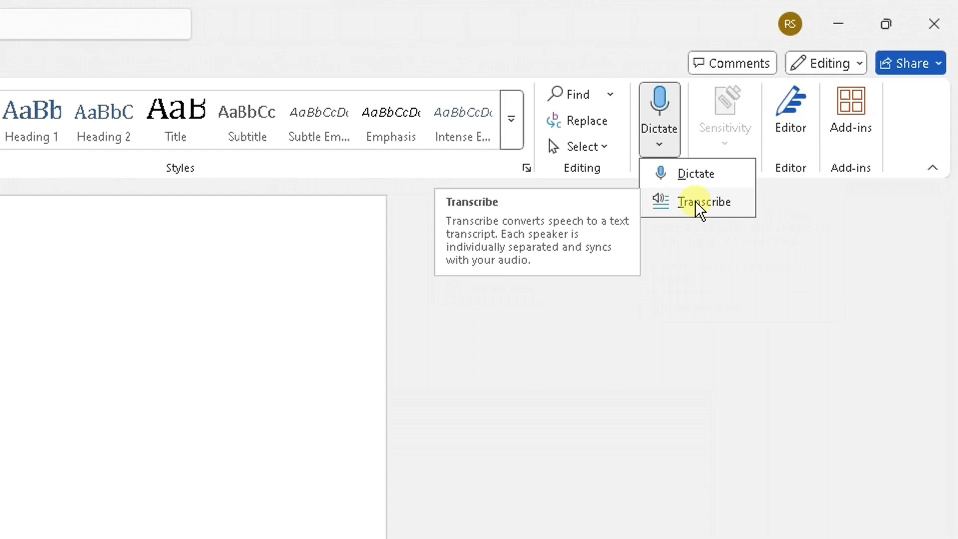
left_click(704, 201)
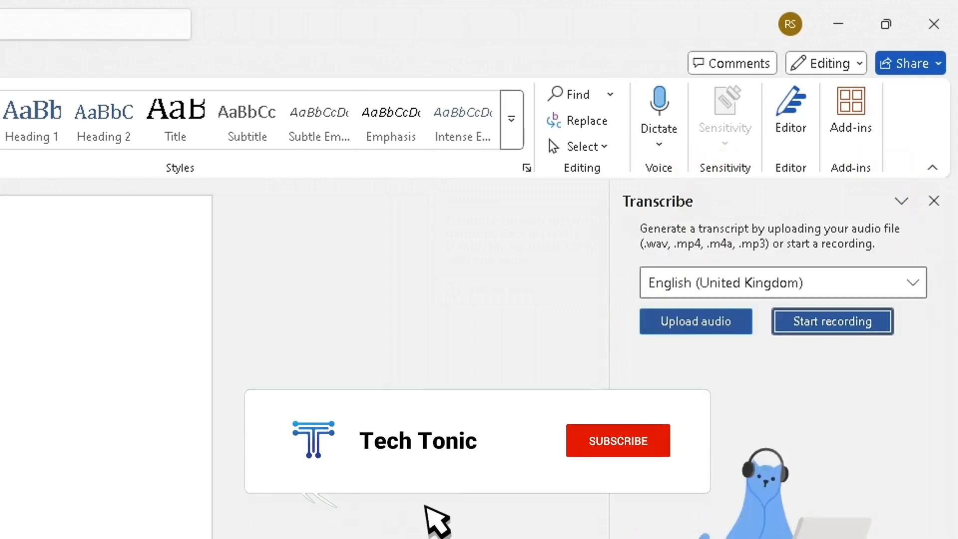
Step: Upload test.m4a from E:\User\Documents\Sound recordings for transcription
left_click(617, 441)
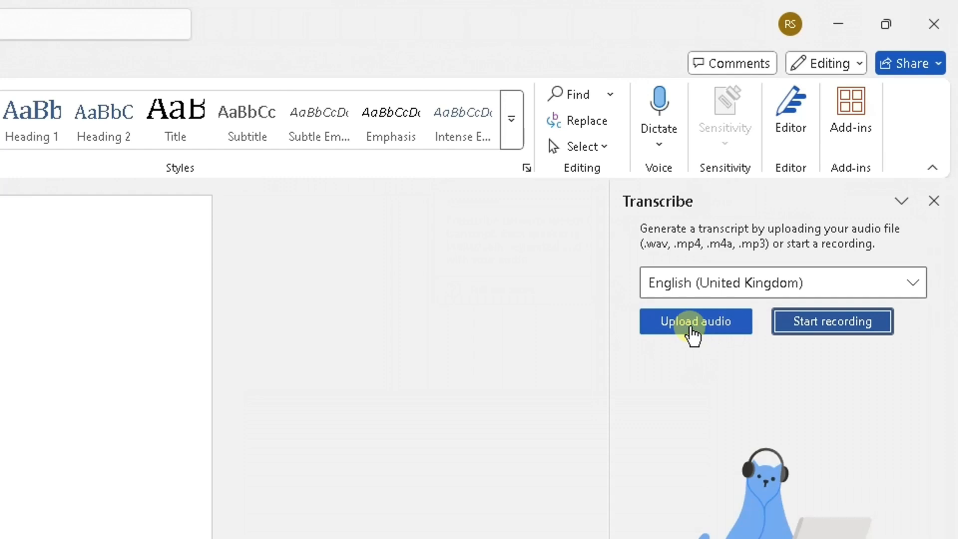
left_click(695, 321)
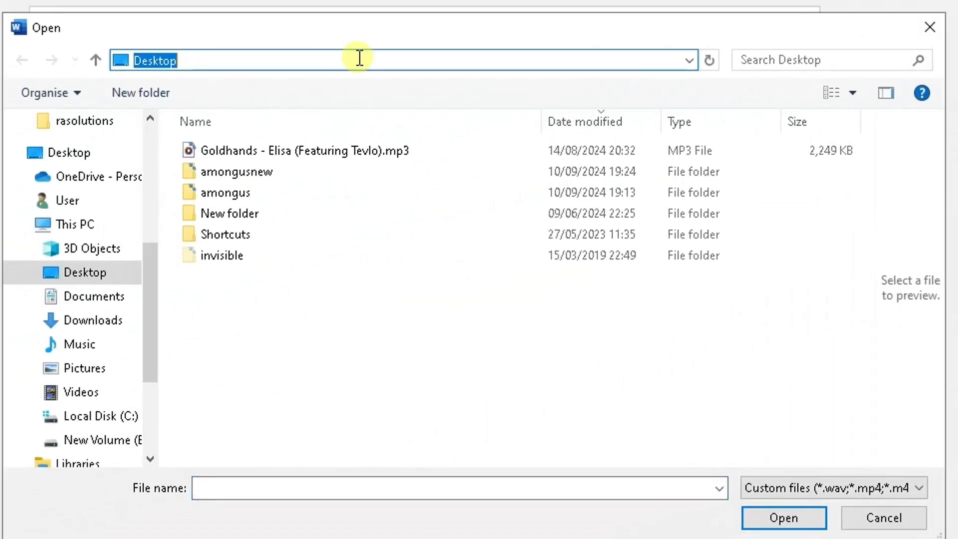
type("E:\\User\\Documents\\Sound recordings")
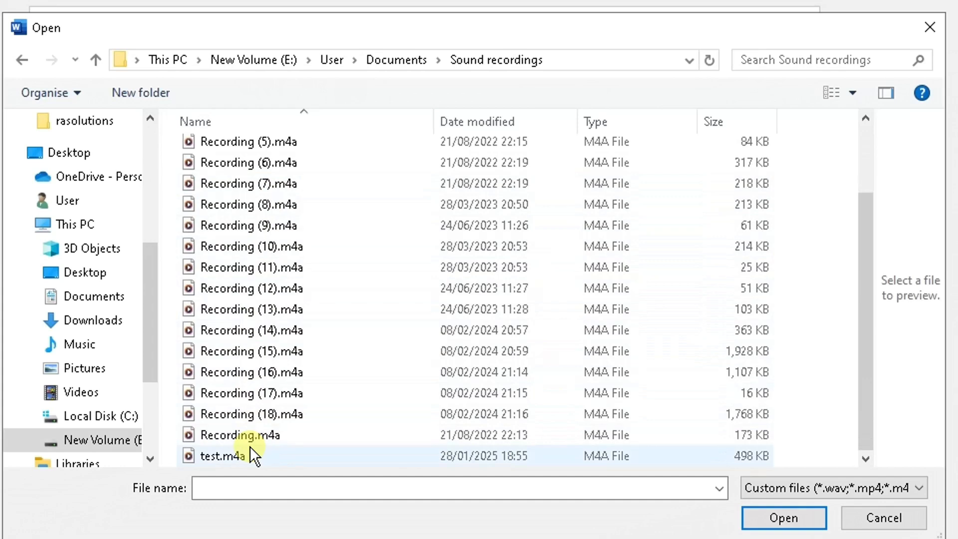
left_click(223, 455)
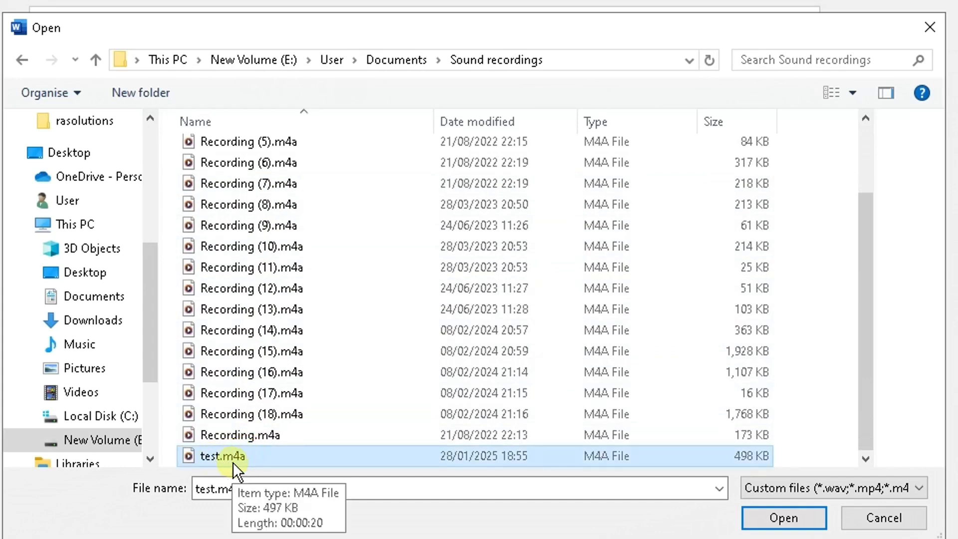
left_click(783, 517)
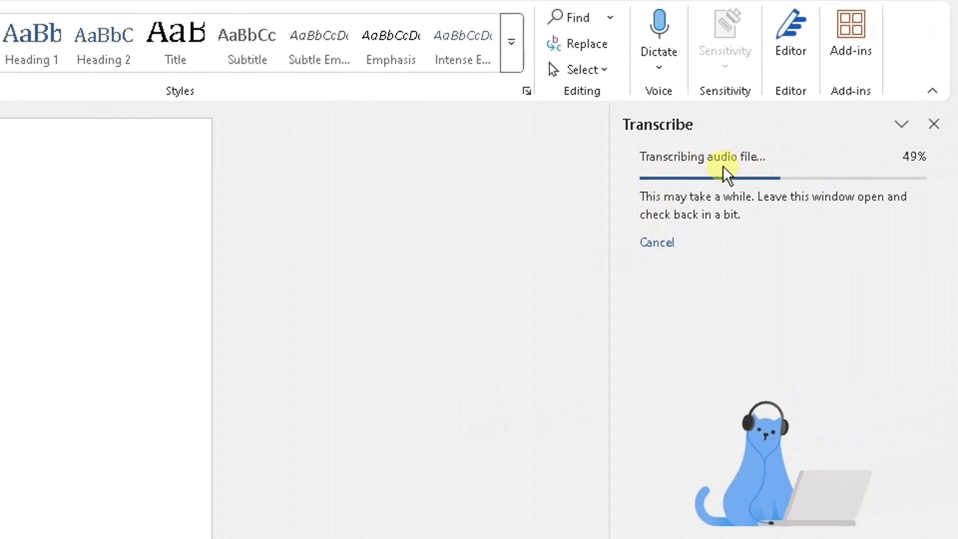
mouse_move(776, 269)
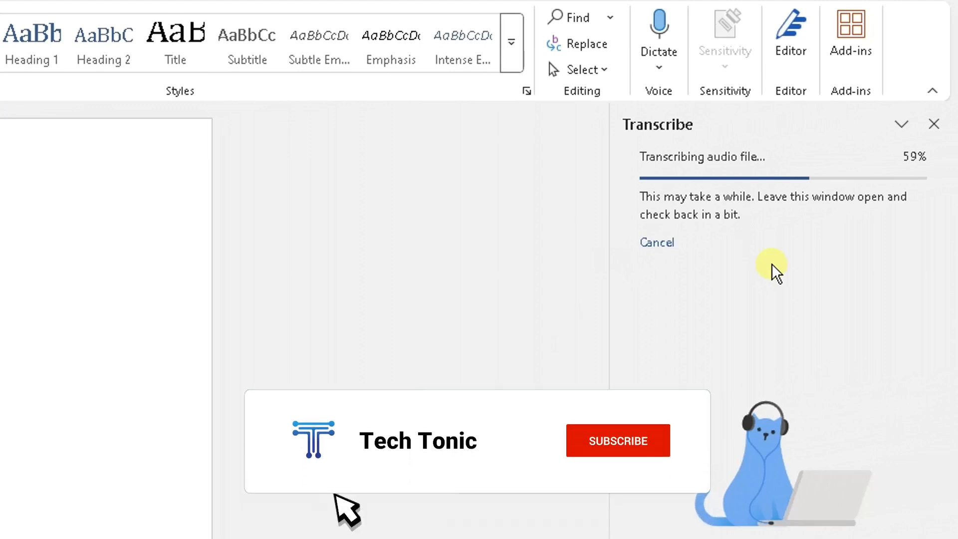
Step: Wait in the Transcribe pane while test.m4a's transcription reaches 61%
left_click(617, 440)
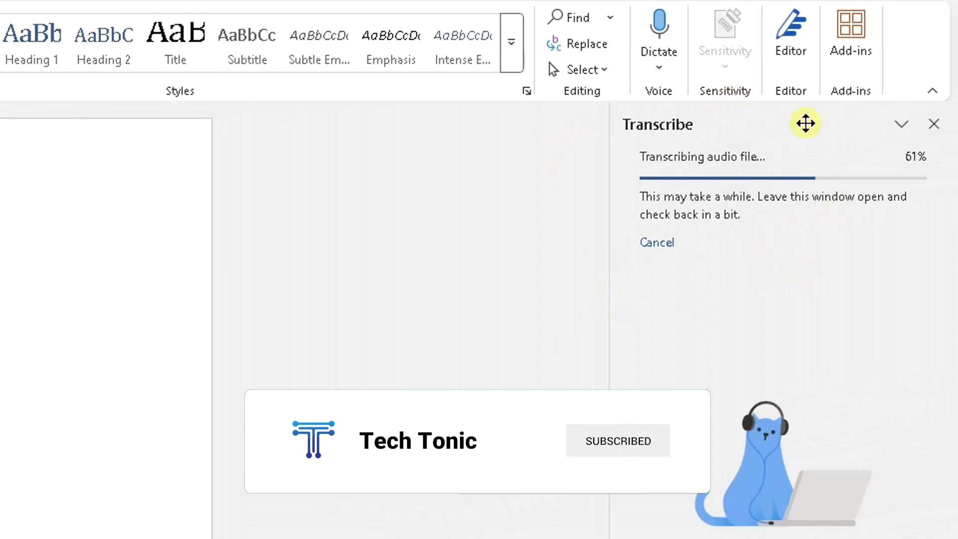
mouse_move(801, 318)
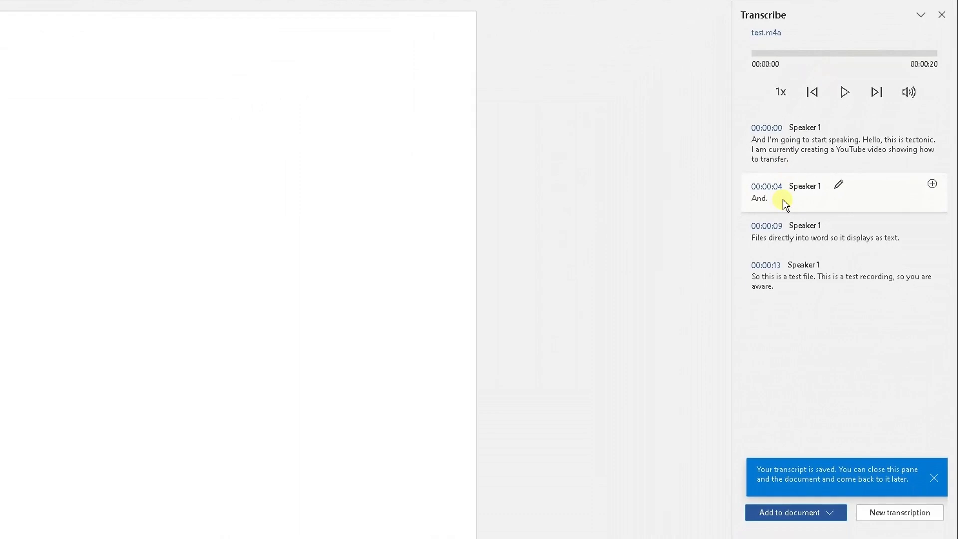
mouse_move(812, 109)
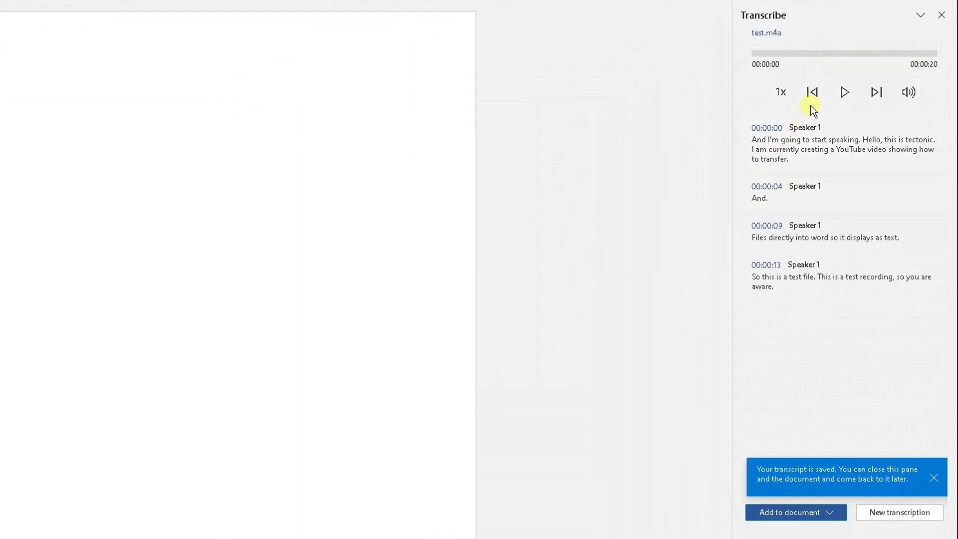
mouse_move(844, 92)
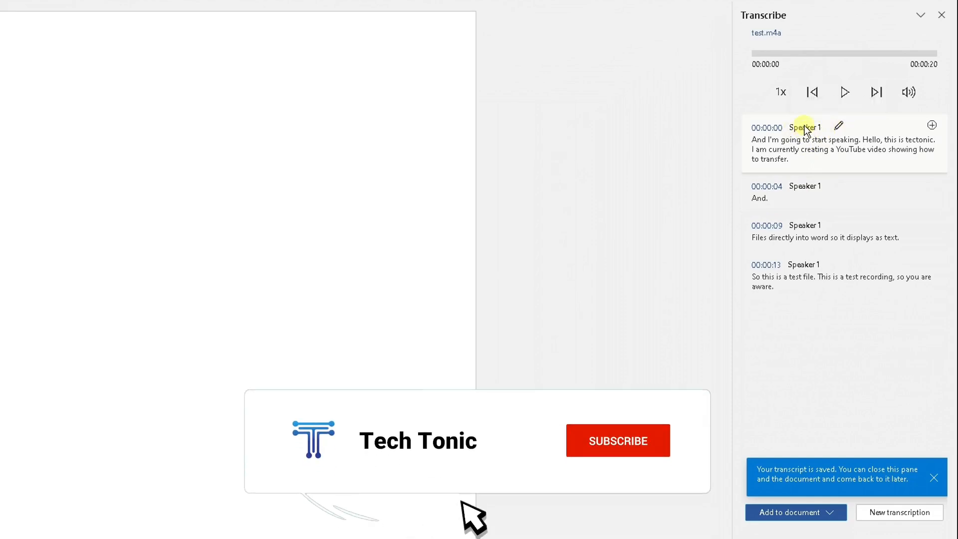
left_click(618, 440)
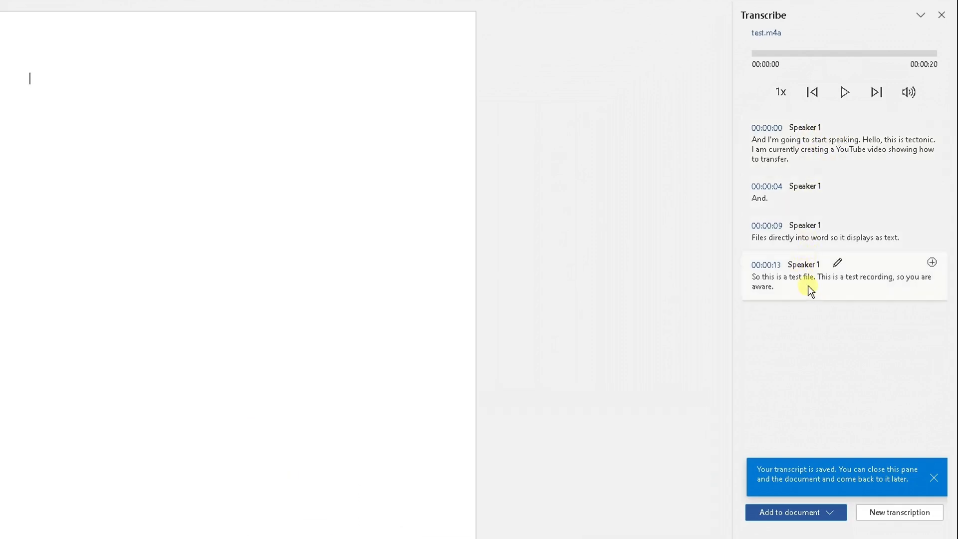
mouse_move(828, 171)
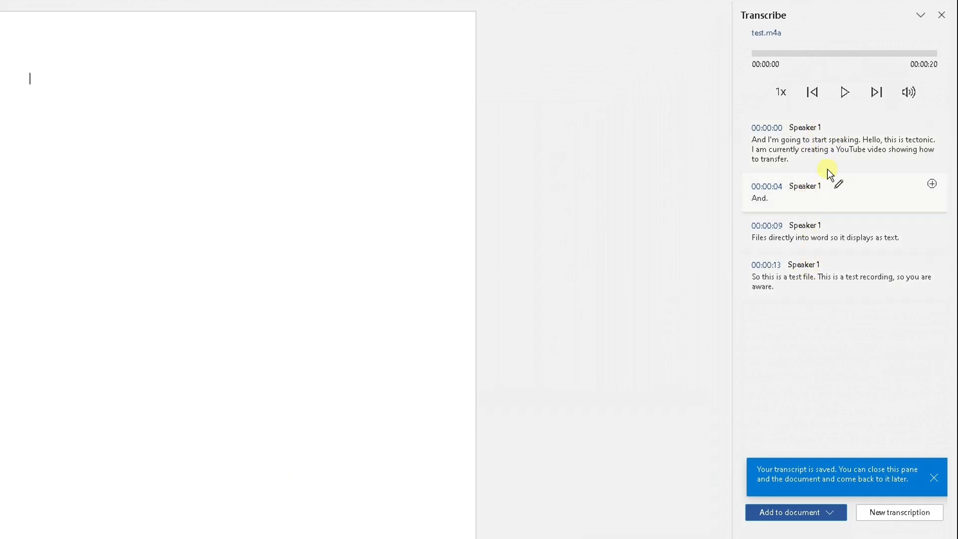
mouse_move(719, 129)
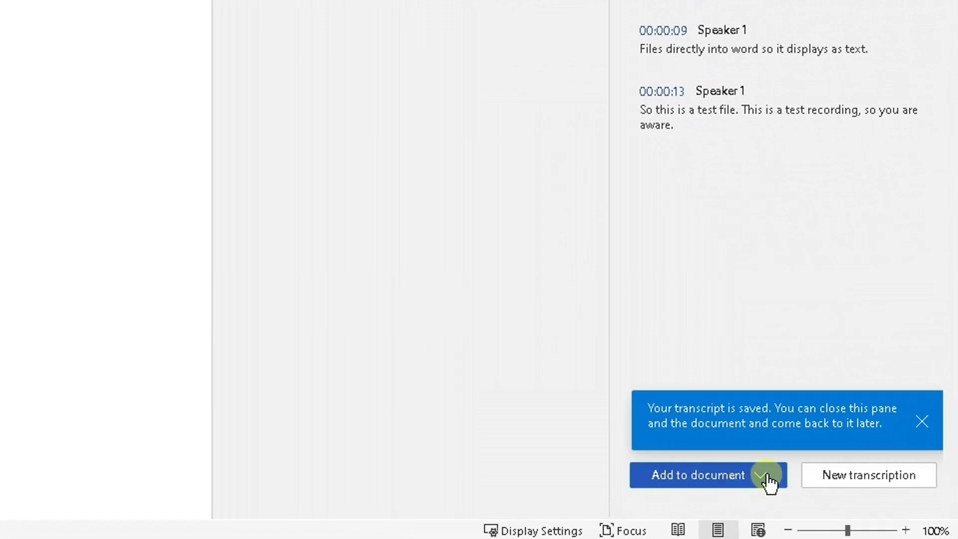
Step: Show the Add to document options for the test.m4a transcript
left_click(765, 474)
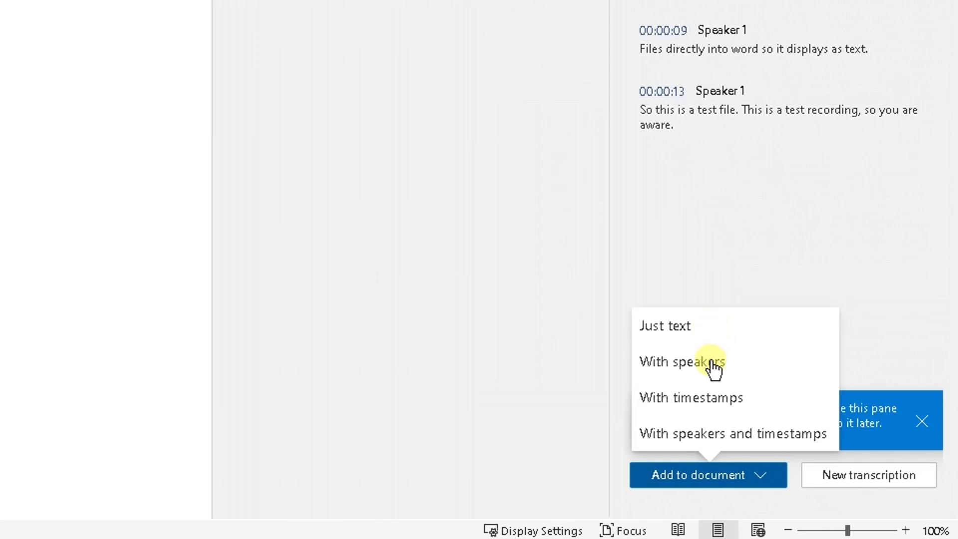
mouse_move(709, 437)
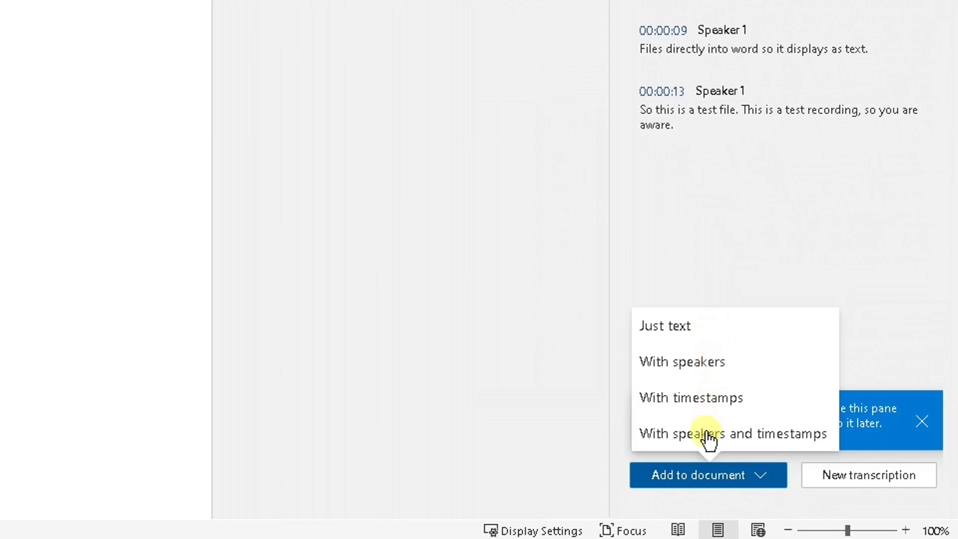
mouse_move(779, 449)
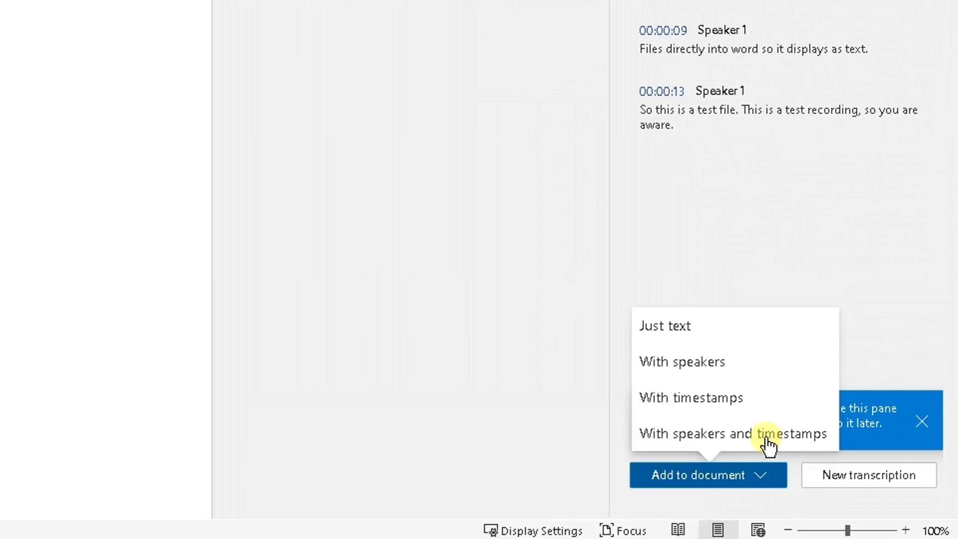
mouse_move(769, 441)
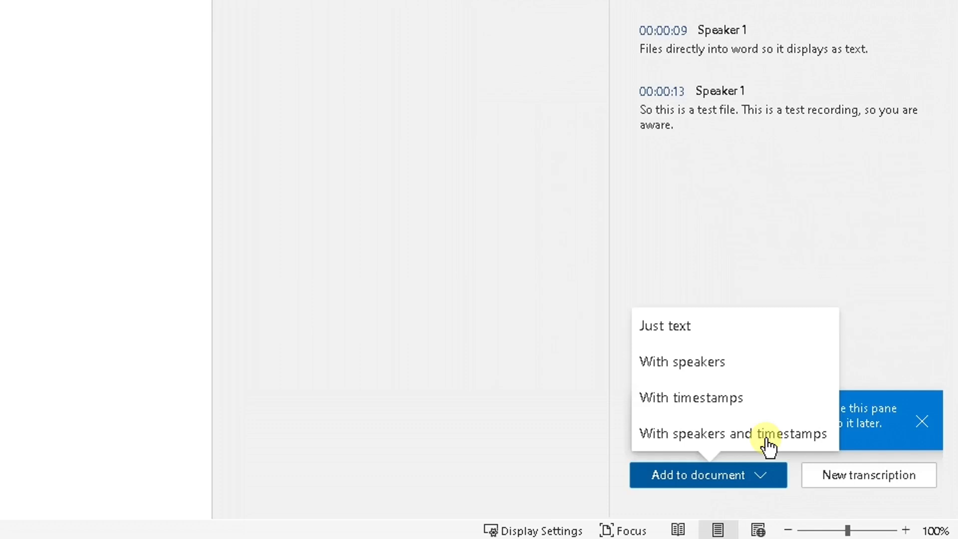
mouse_move(764, 443)
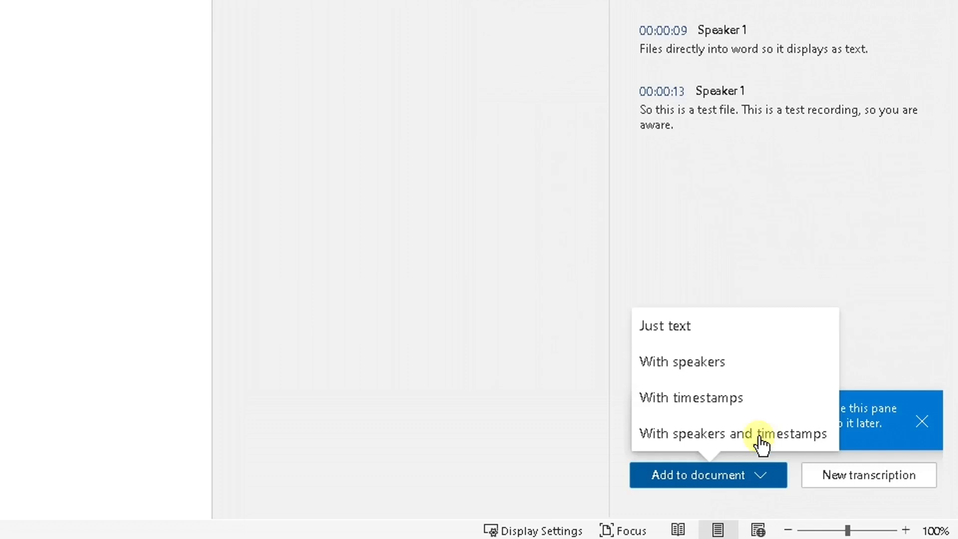
Step: Add the transcript 'With speakers and timestamps' and review the inserted text
left_click(733, 434)
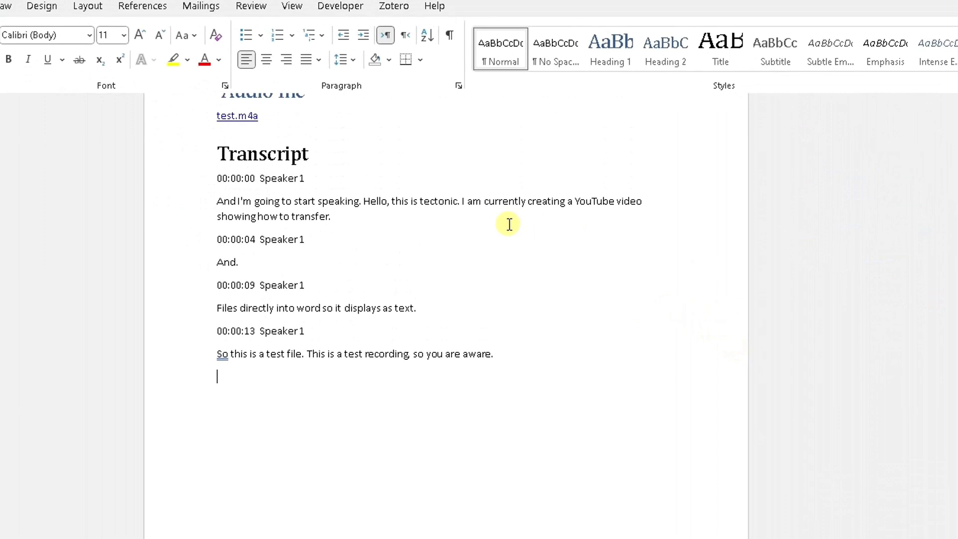
mouse_move(515, 237)
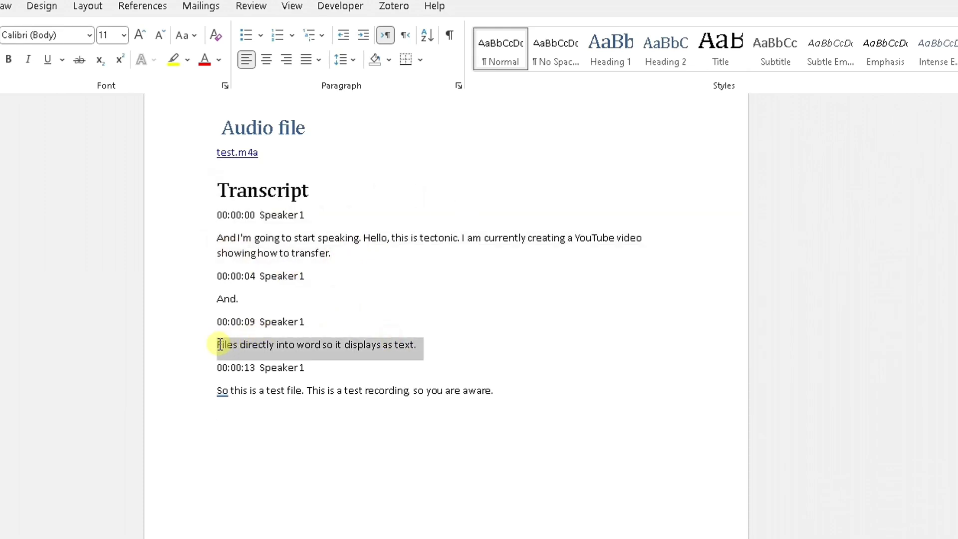
left_click(492, 391)
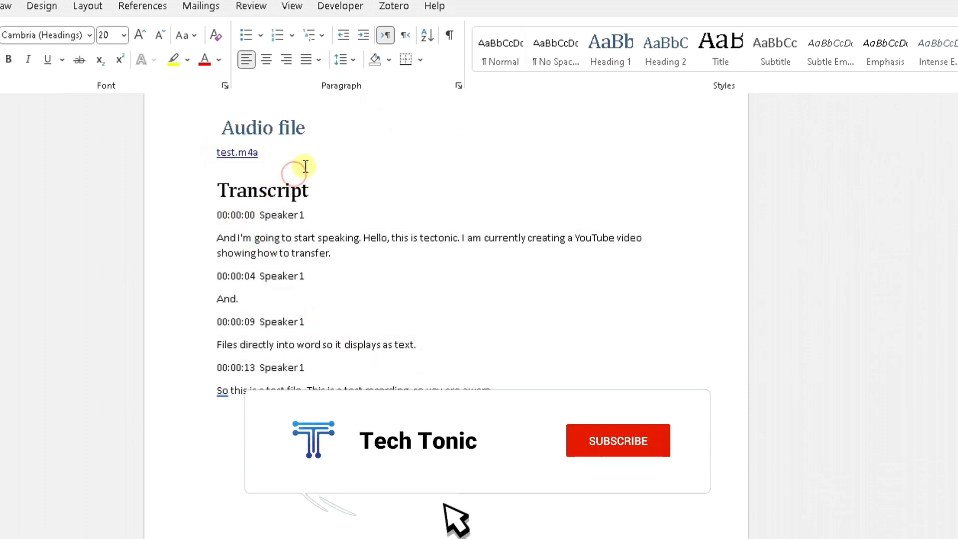
left_click(617, 441)
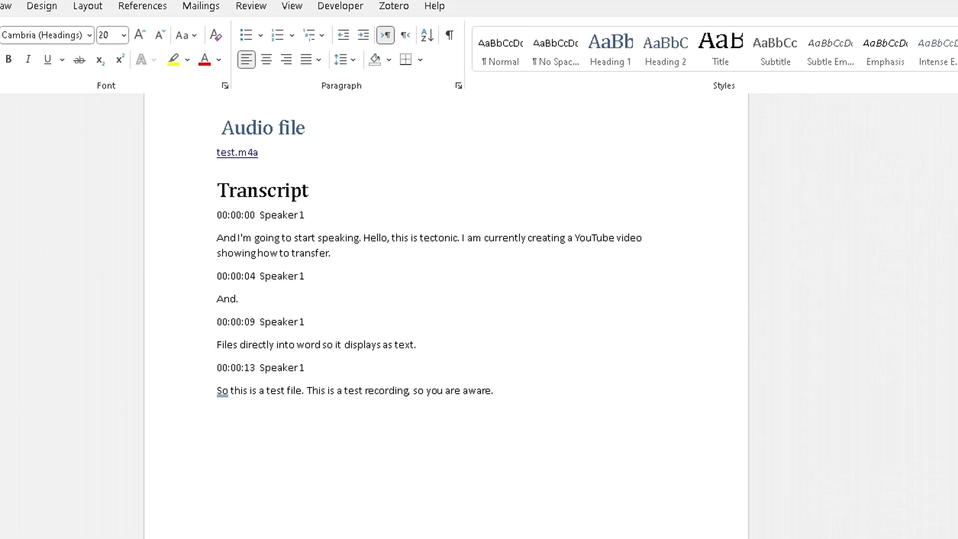
left_click(292, 189)
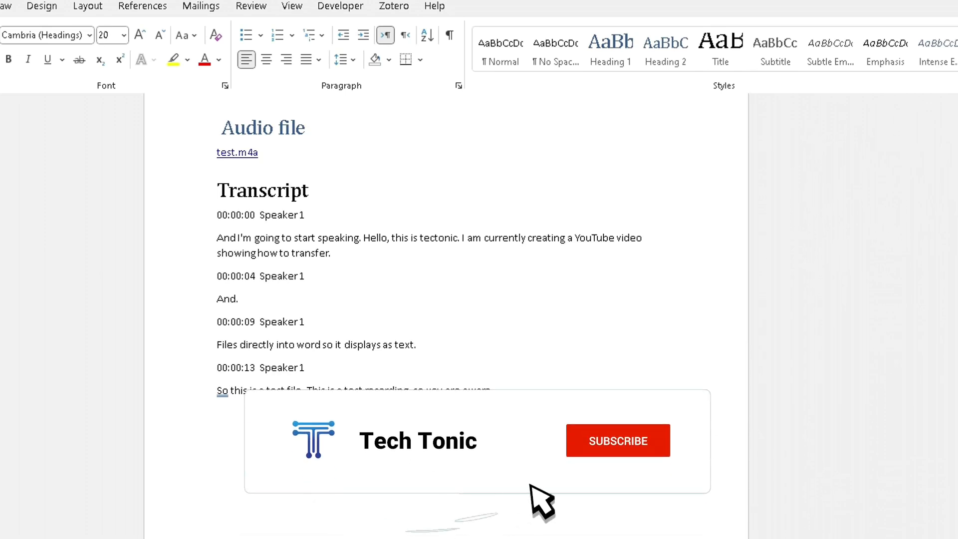
left_click(617, 440)
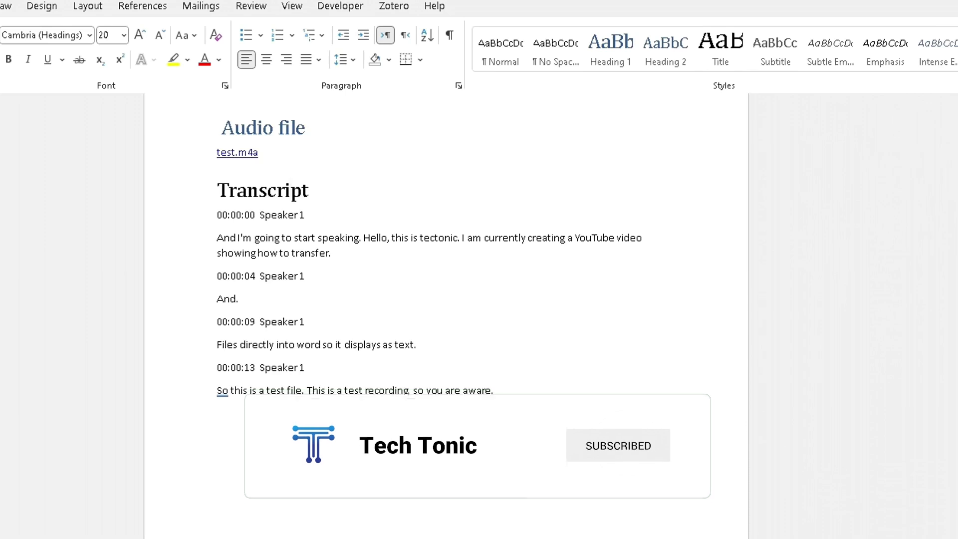